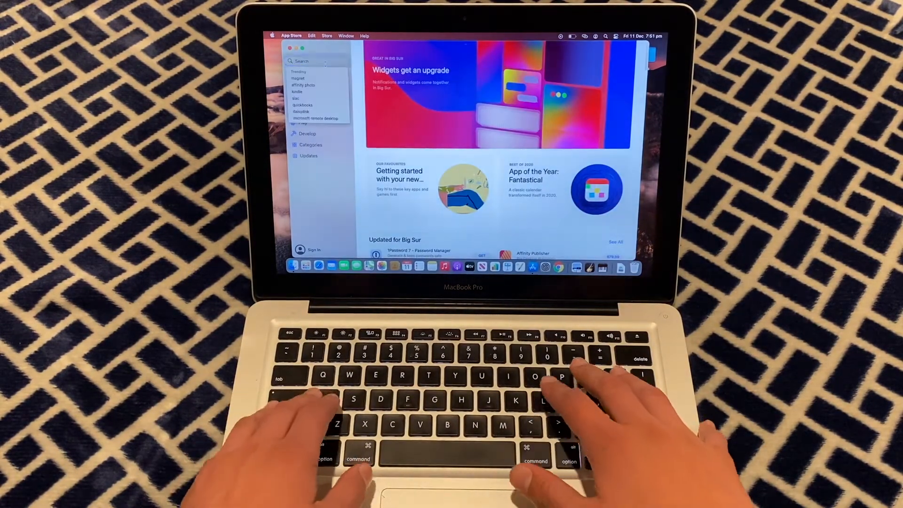
- Search the App Store for 'apple configurator 2' via the 'apple conf' suggestion
{"action": "type", "text": "apple conf"}
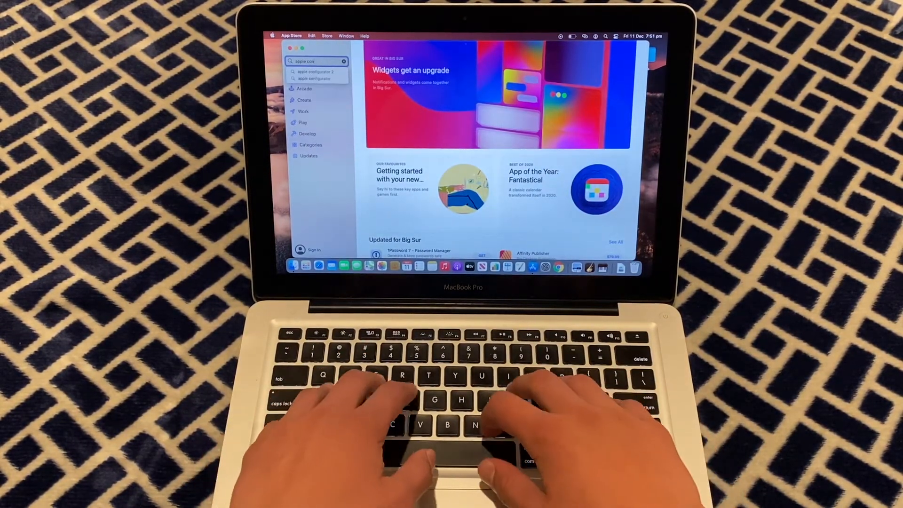
{"action": "key", "text": "down"}
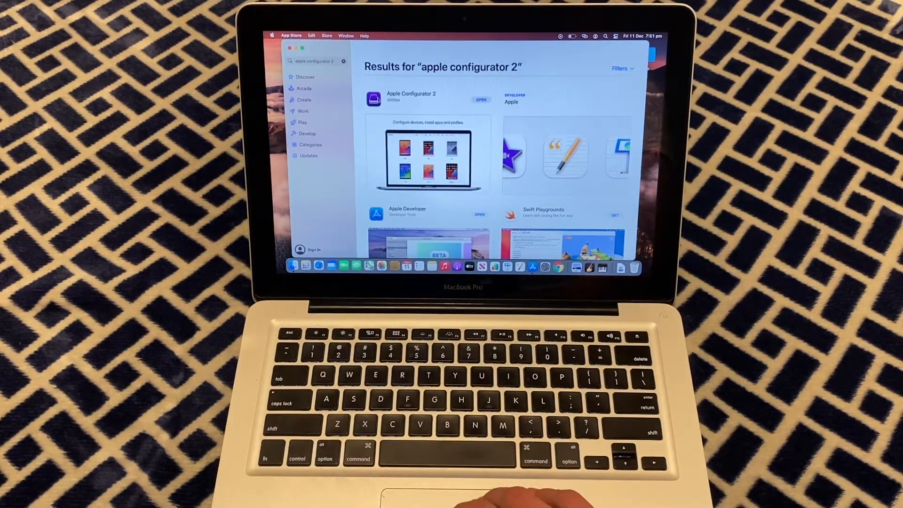
- Launch Apple Configurator 2 from its store page and accept the license agreement
{"action": "left_click", "coordinate": [411, 97]}
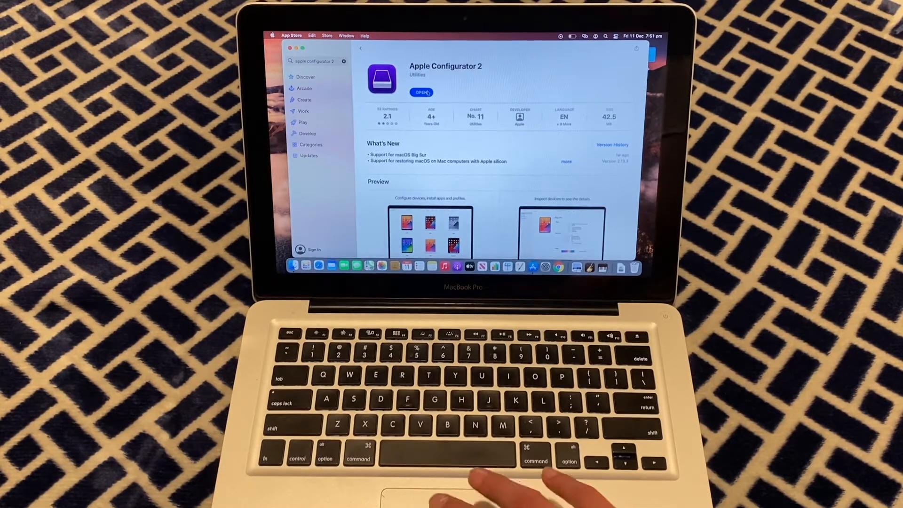
{"action": "left_click", "coordinate": [421, 92]}
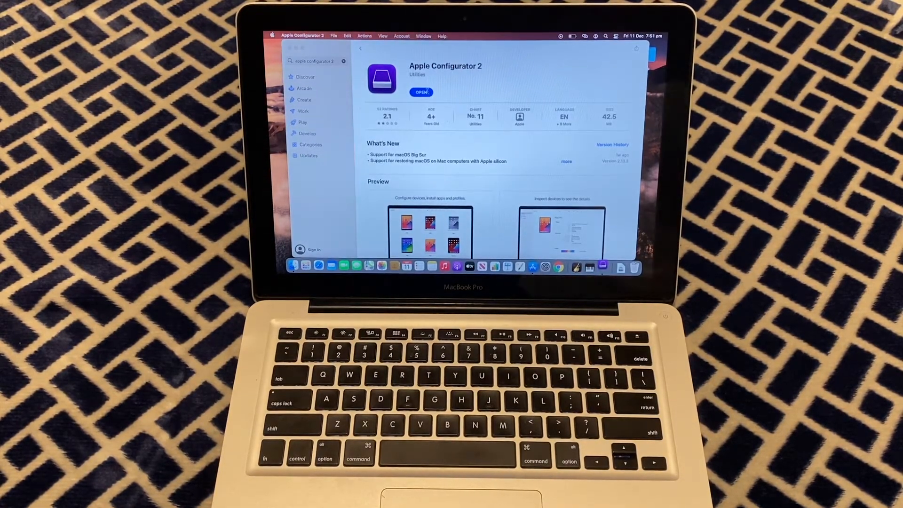
{"action": "left_click", "coordinate": [421, 92]}
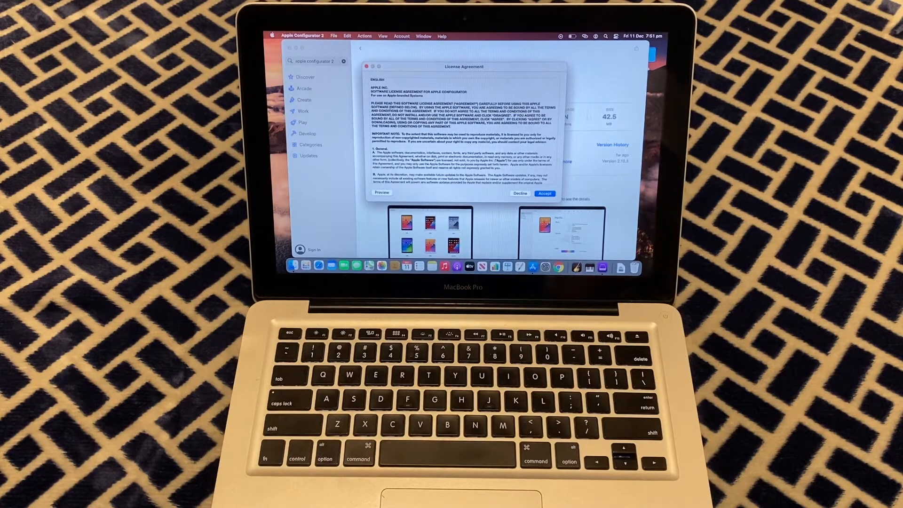
{"action": "left_click", "coordinate": [545, 193]}
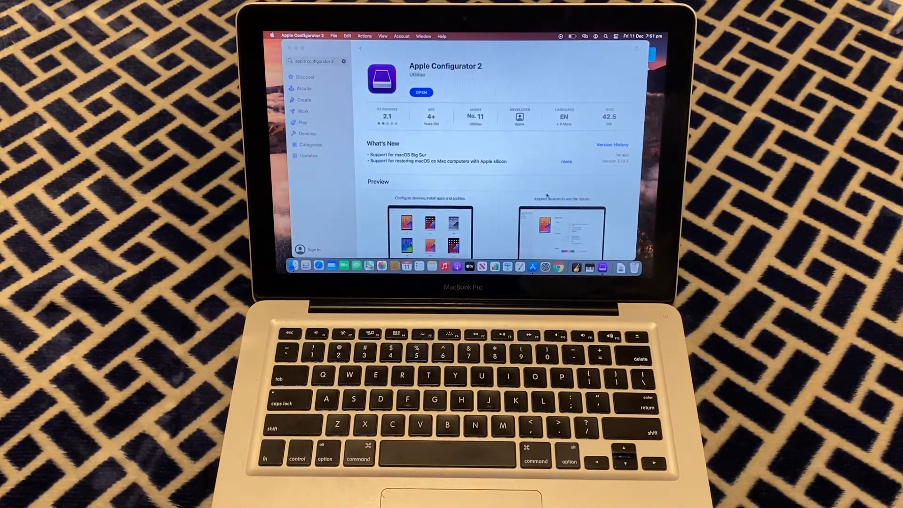
- Bring the Apple Configurator 2 window forward to show its Welcome screen
{"action": "left_click", "coordinate": [421, 92]}
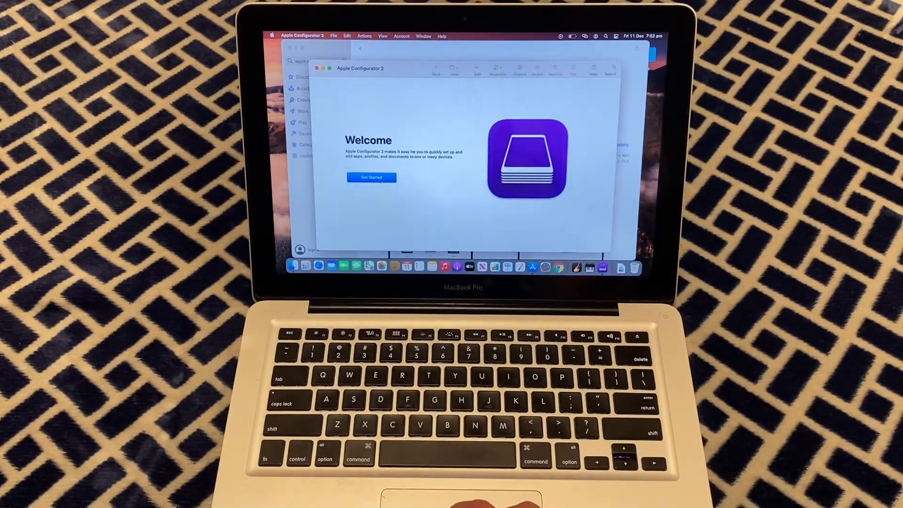
- Get past the Welcome screen and view the connected iPhone 4's info page
{"action": "left_click", "coordinate": [372, 178]}
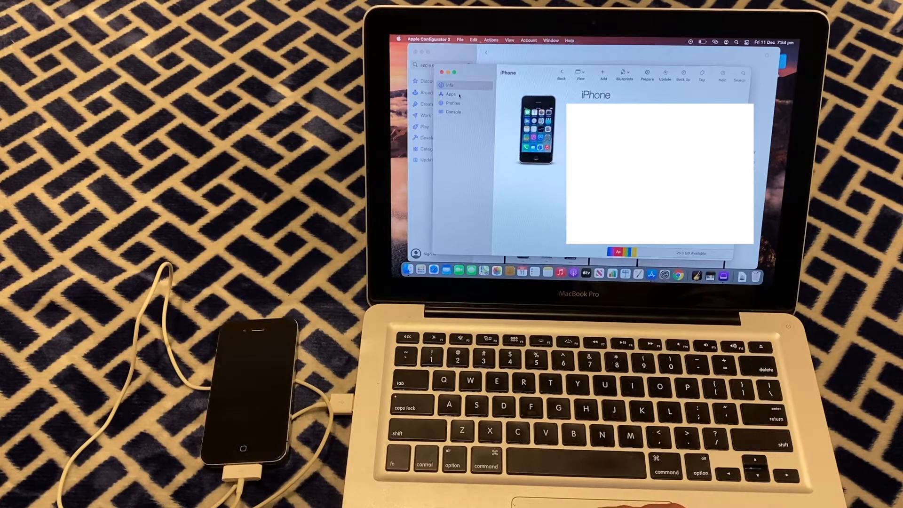
- Show the iPhone's installed apps and the Add menu (Apps, Documents, Profiles)
{"action": "left_click", "coordinate": [451, 94]}
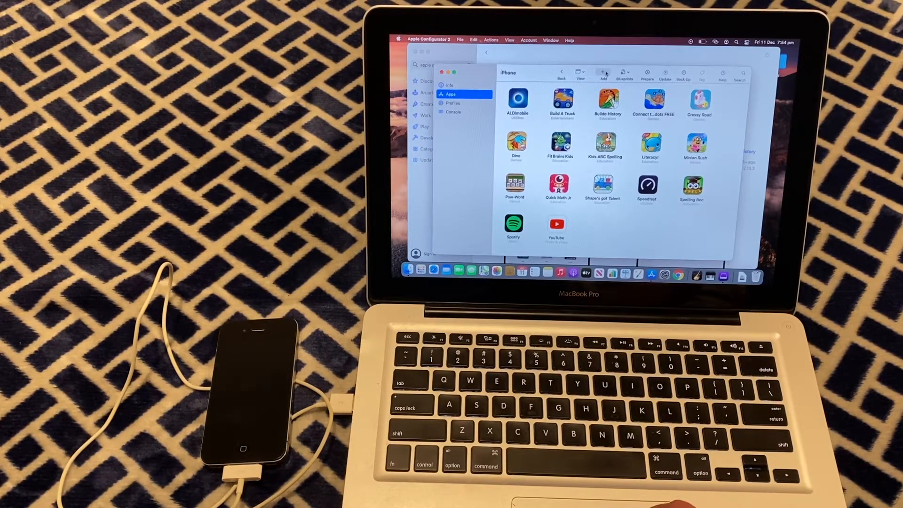
{"action": "left_click", "coordinate": [603, 74]}
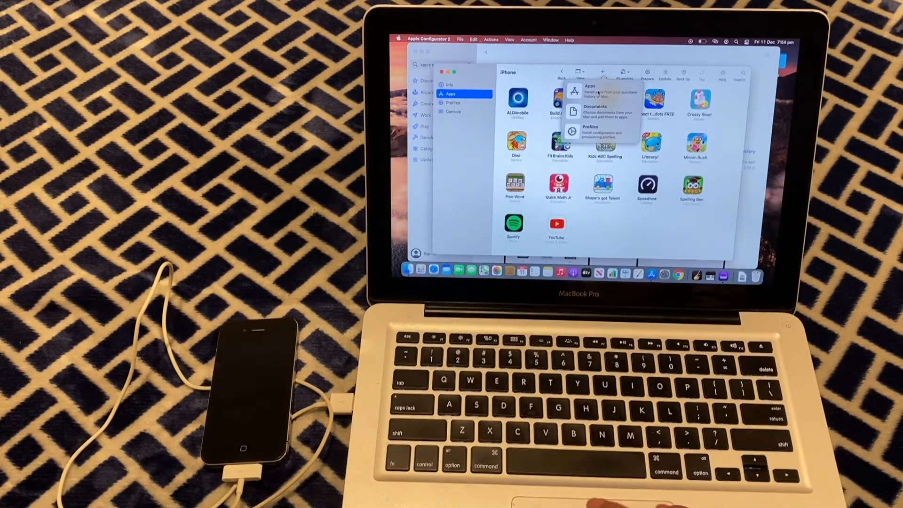
- Choose Apps to list the purchased iPhone/iPod touch apps available to add
{"action": "left_click", "coordinate": [588, 87]}
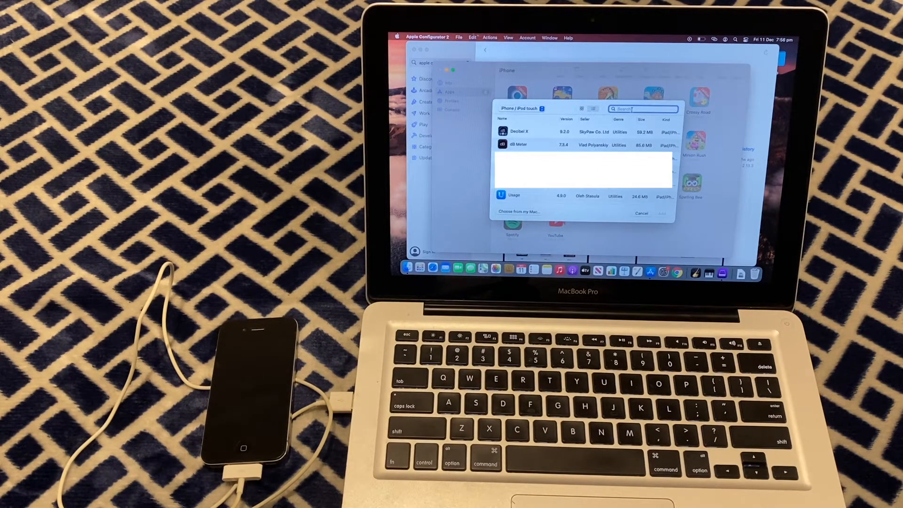
- Find MONOPOLY by Hasbro, Inc. among the purchased apps and add it to the iPhone
{"action": "type", "text": "mq"}
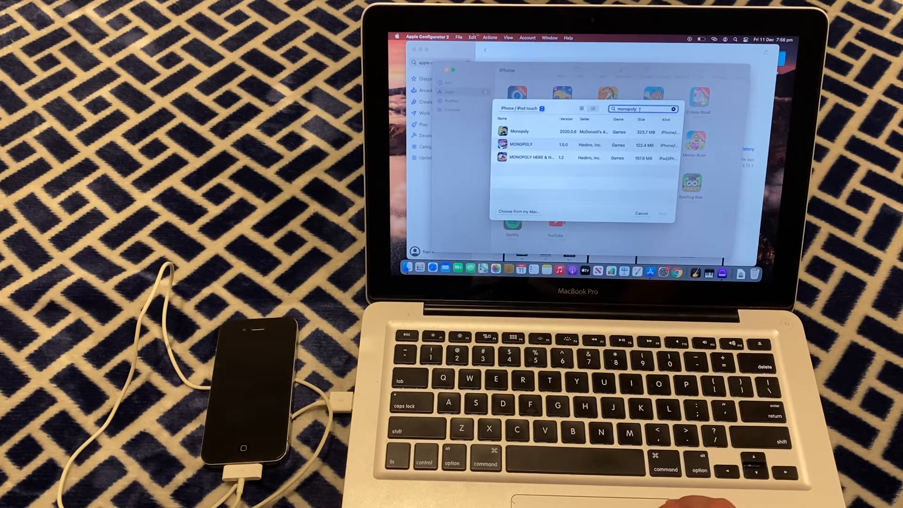
{"action": "left_click", "coordinate": [529, 144]}
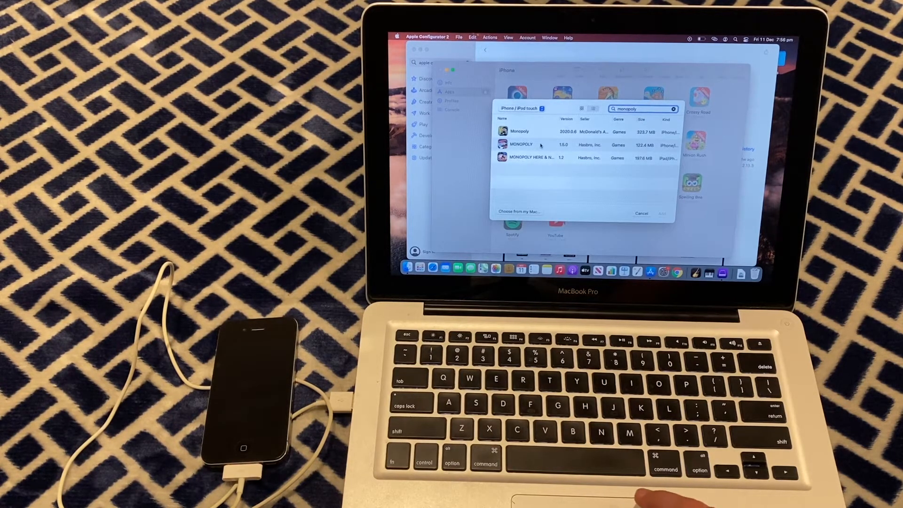
{"action": "left_click", "coordinate": [641, 214]}
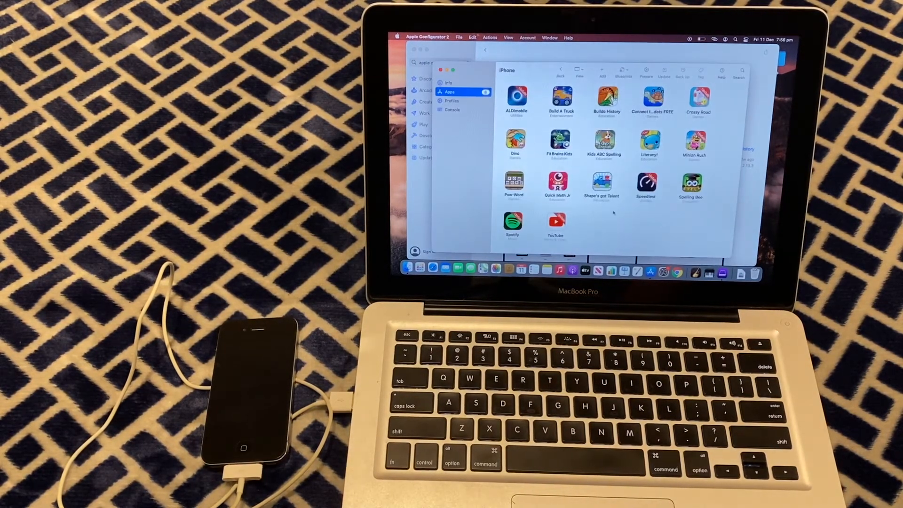